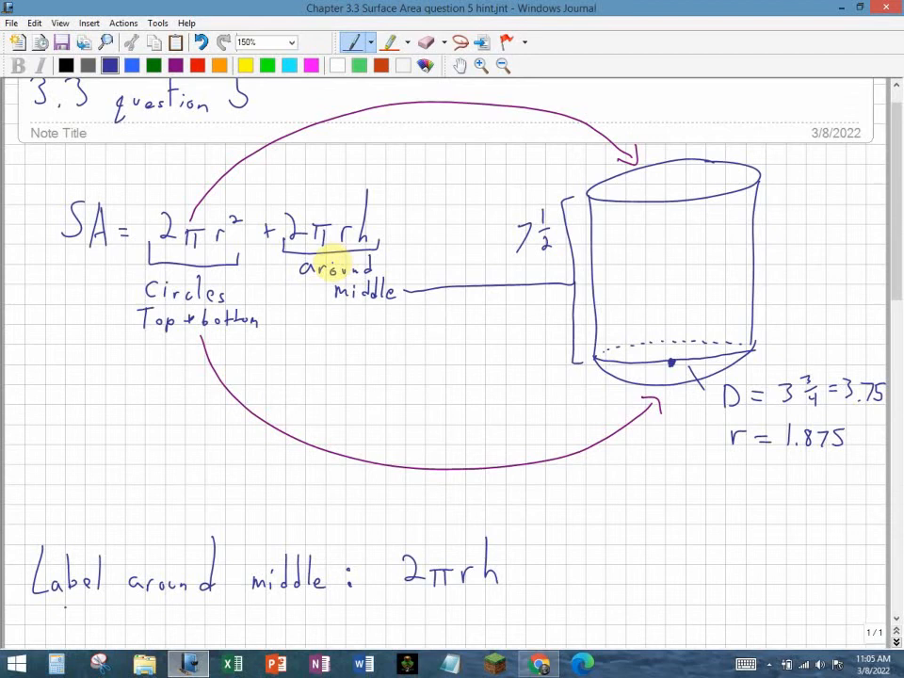
pyautogui.moveTo(678, 212)
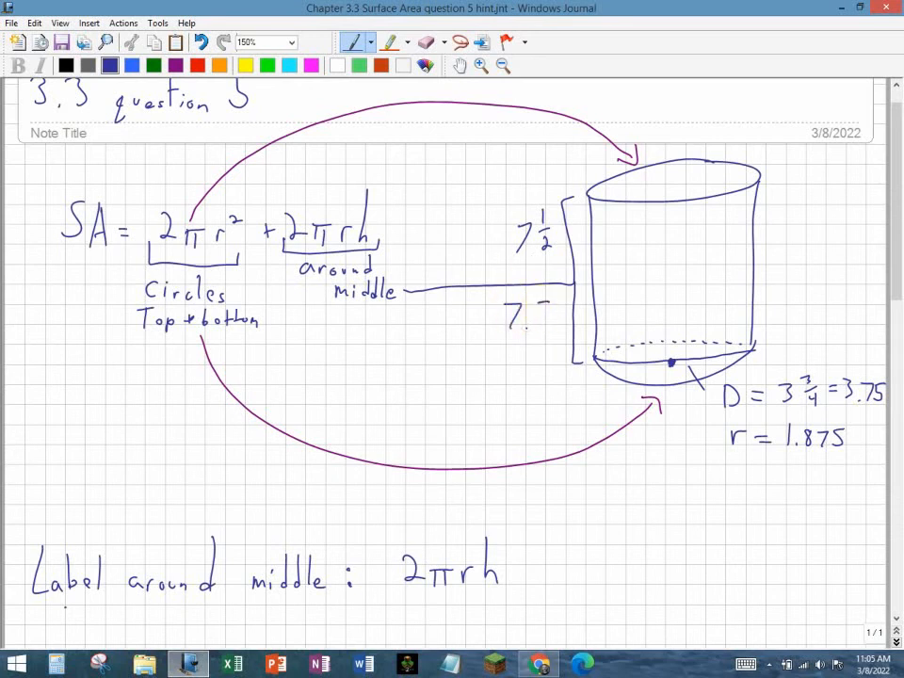
# Write the height as 7.5" below the 7½ by the cylinder's height bracket.
pyautogui.write('.5"')
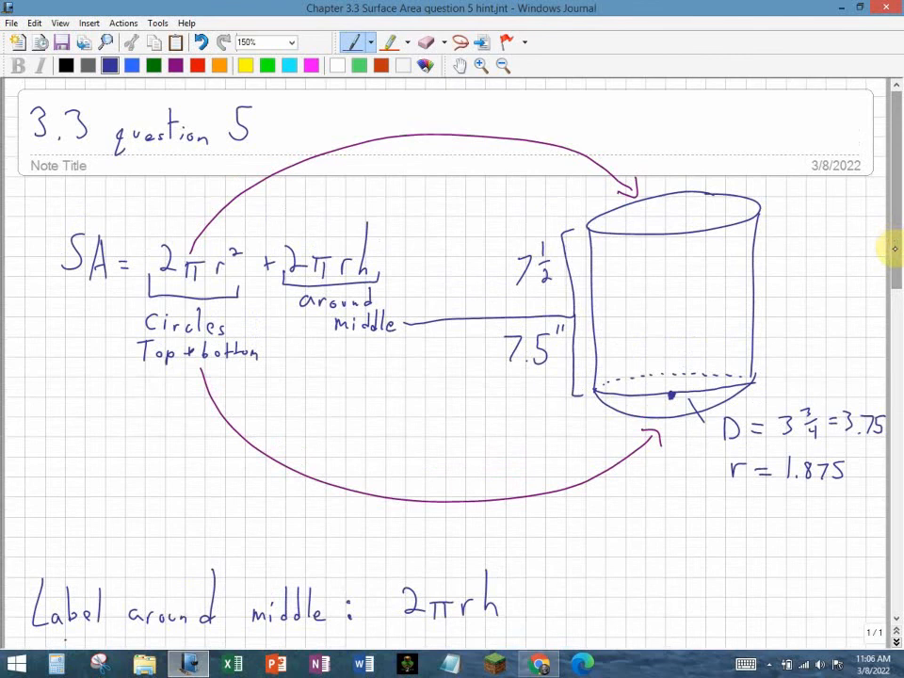
# Scroll down to the 'Label around middle: 2πrh' line to start substituting.
pyautogui.scroll(-3)
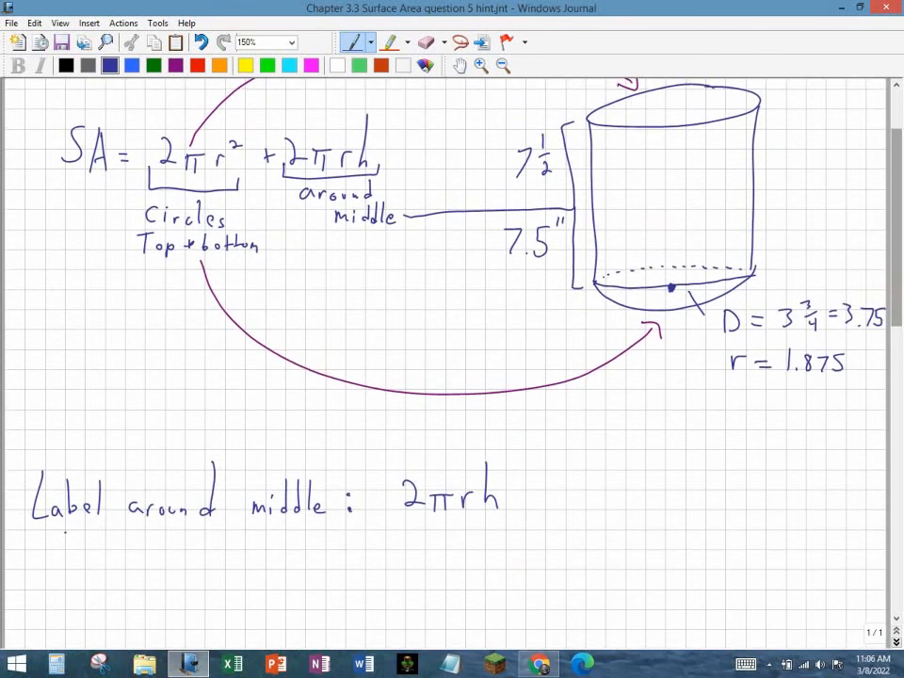
pyautogui.scroll(-3)
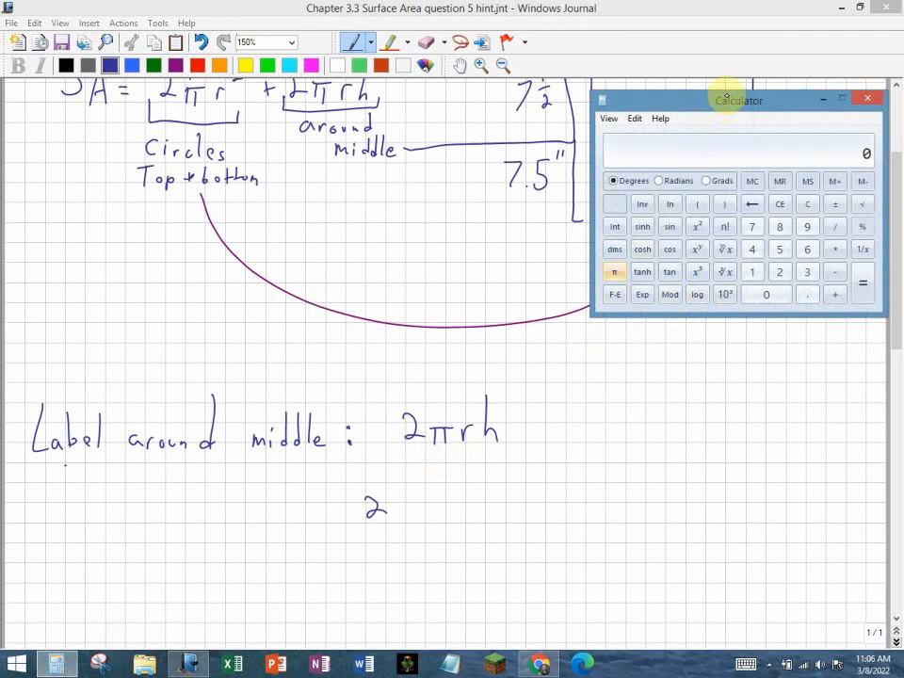
# Move Calculator aside, read off the value of π, then close it.
pyautogui.moveTo(738, 100); pyautogui.dragTo(211, 202)
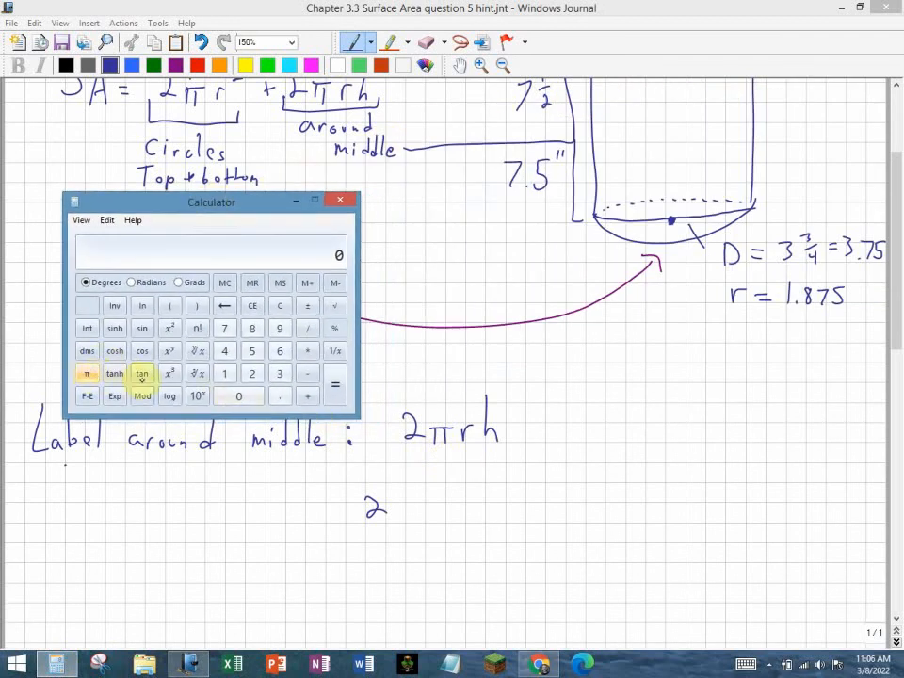
pyautogui.click(87, 373)
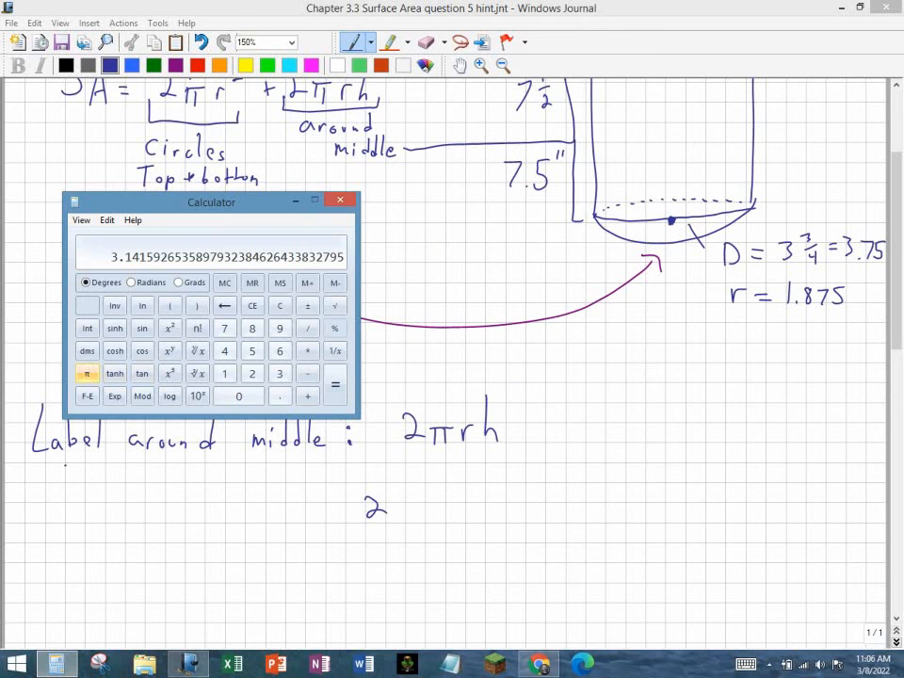
pyautogui.click(339, 200)
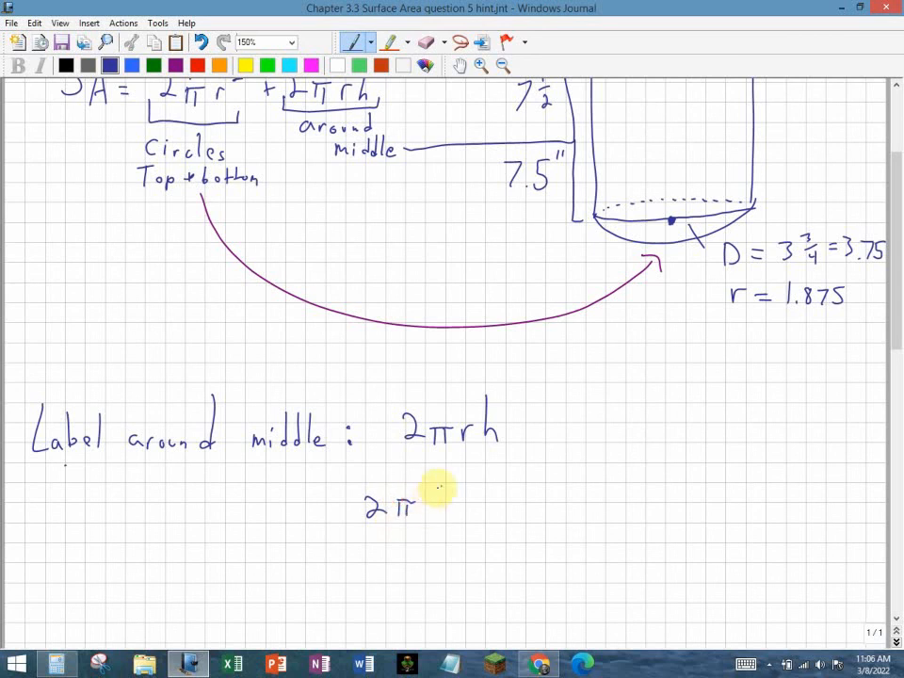
# Write (1.875)(7.5) after 2π so the line reads 2π(1.875)(7.5).
pyautogui.moveTo(428, 504); pyautogui.dragTo(485, 499)
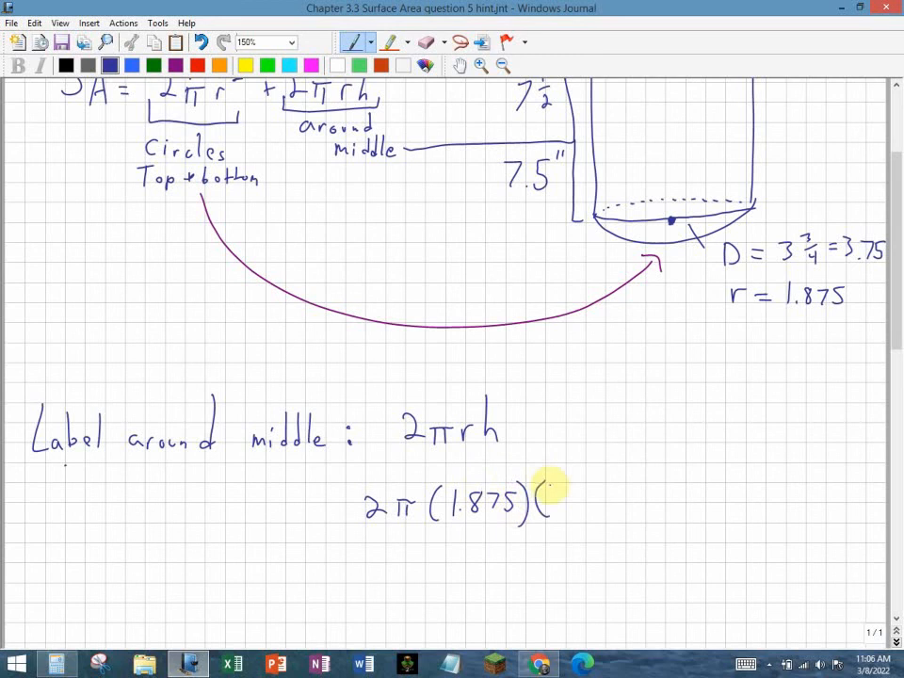
pyautogui.moveTo(542, 499); pyautogui.dragTo(598, 499)
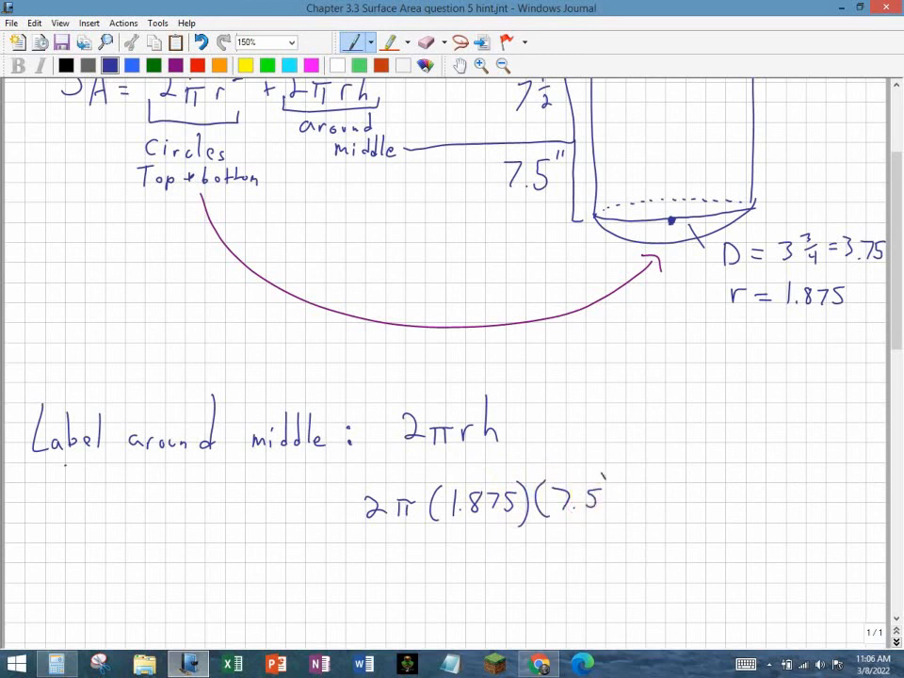
pyautogui.moveTo(607, 480); pyautogui.dragTo(610, 517)
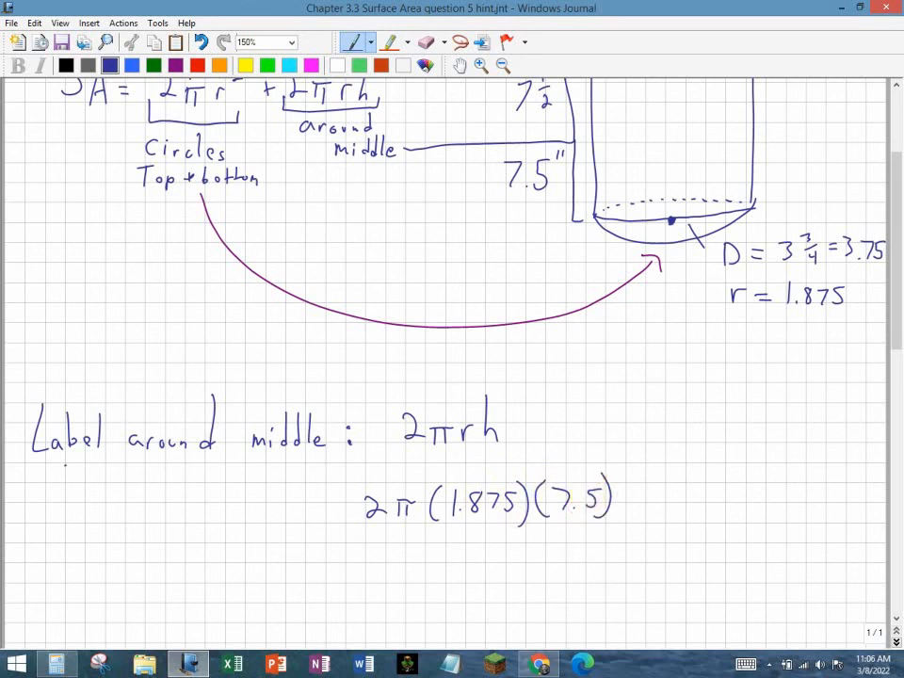